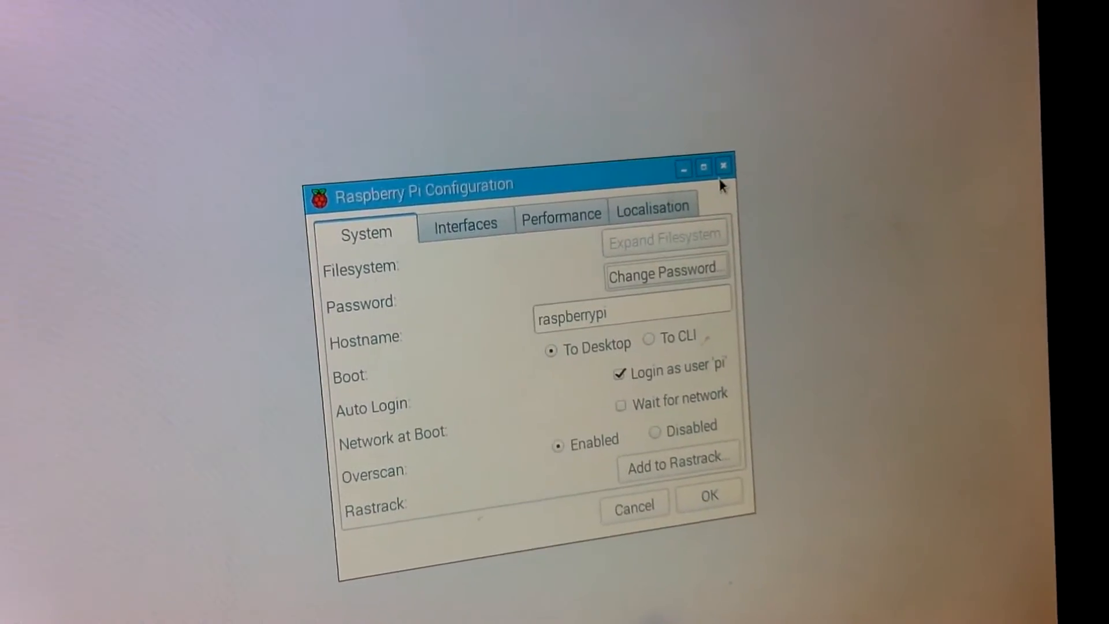
Step: Close the Raspberry Pi Configuration window to return to the desktop
click(722, 165)
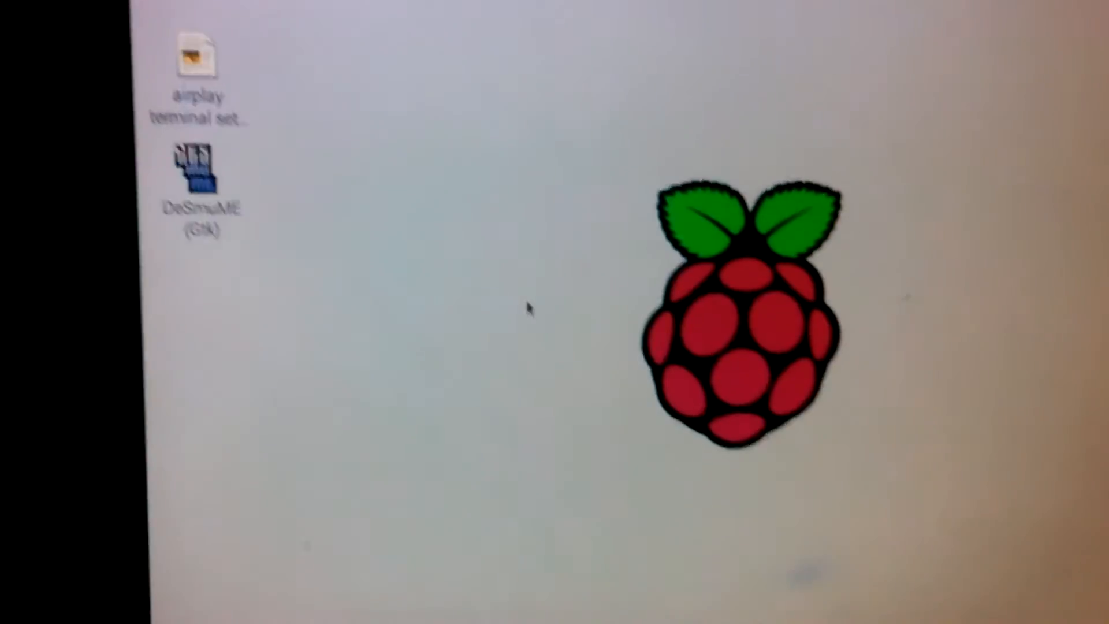